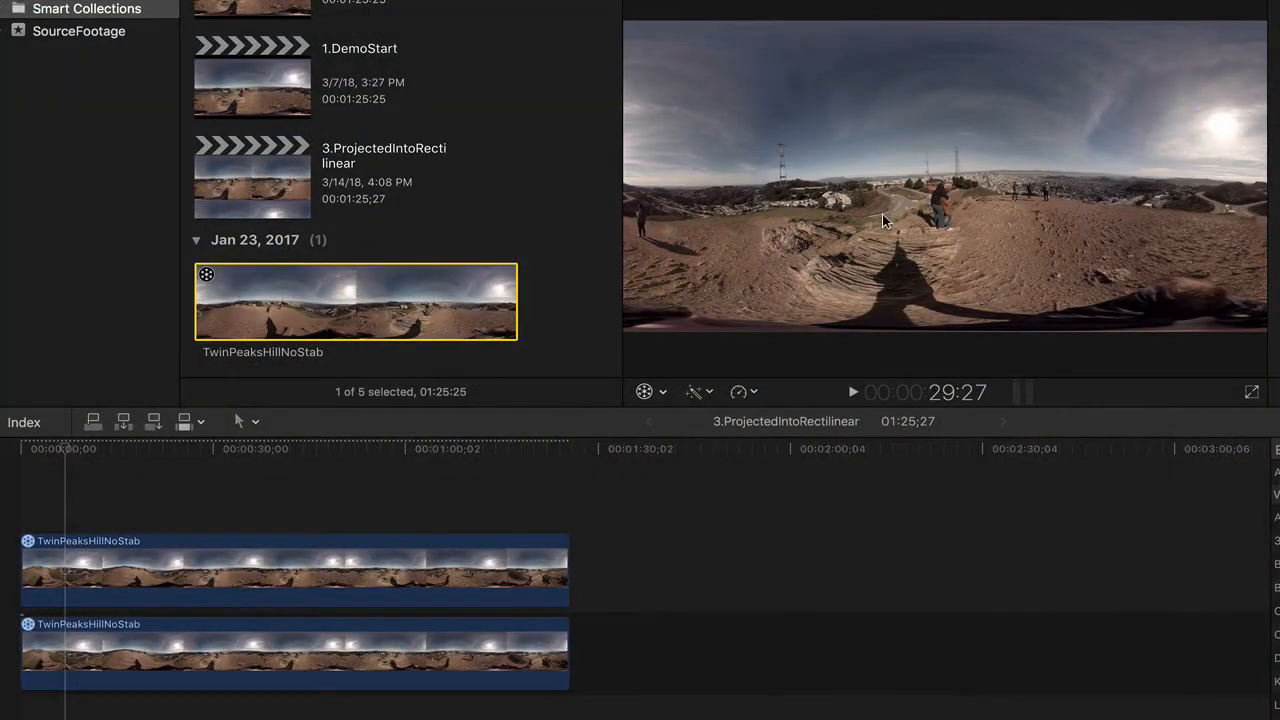
Select the TwinPeaksHillNoStab clip in the browser as the footage for the new project
left_click(852, 392)
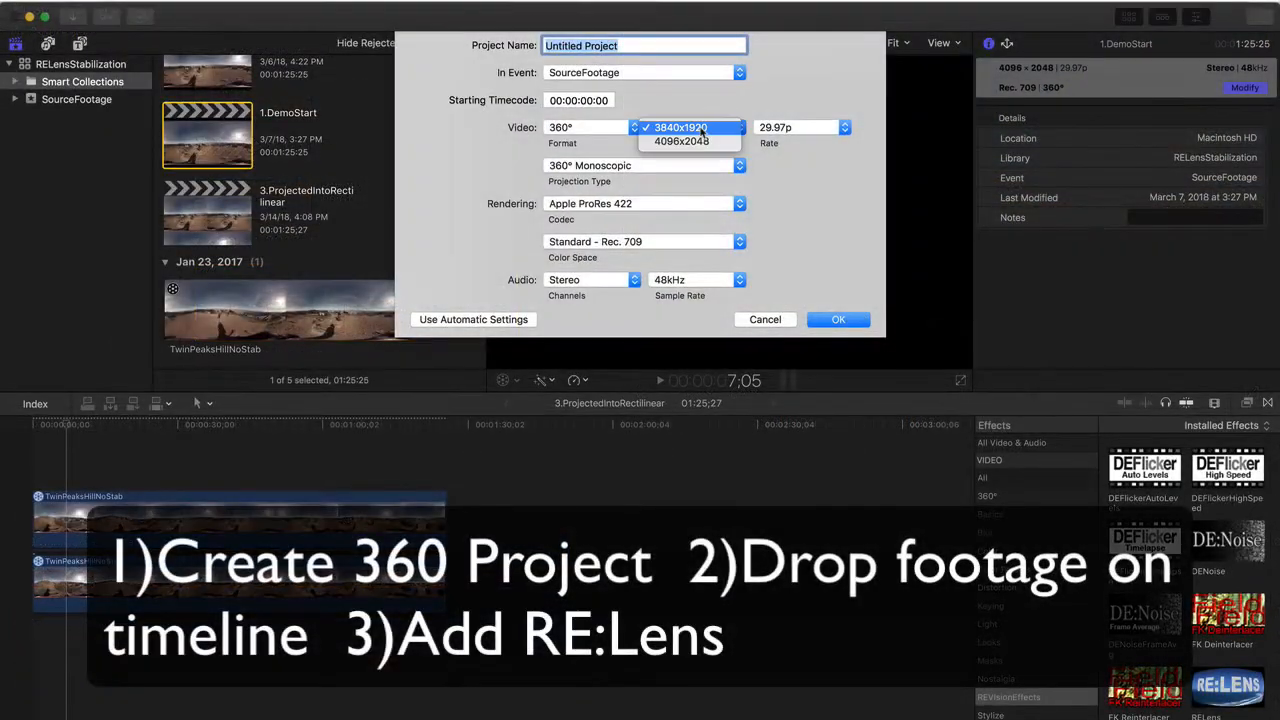
Create the 3840x1920 360° project and place the TwinPeaksHillNoStab clip on its timeline
left_click(680, 128)
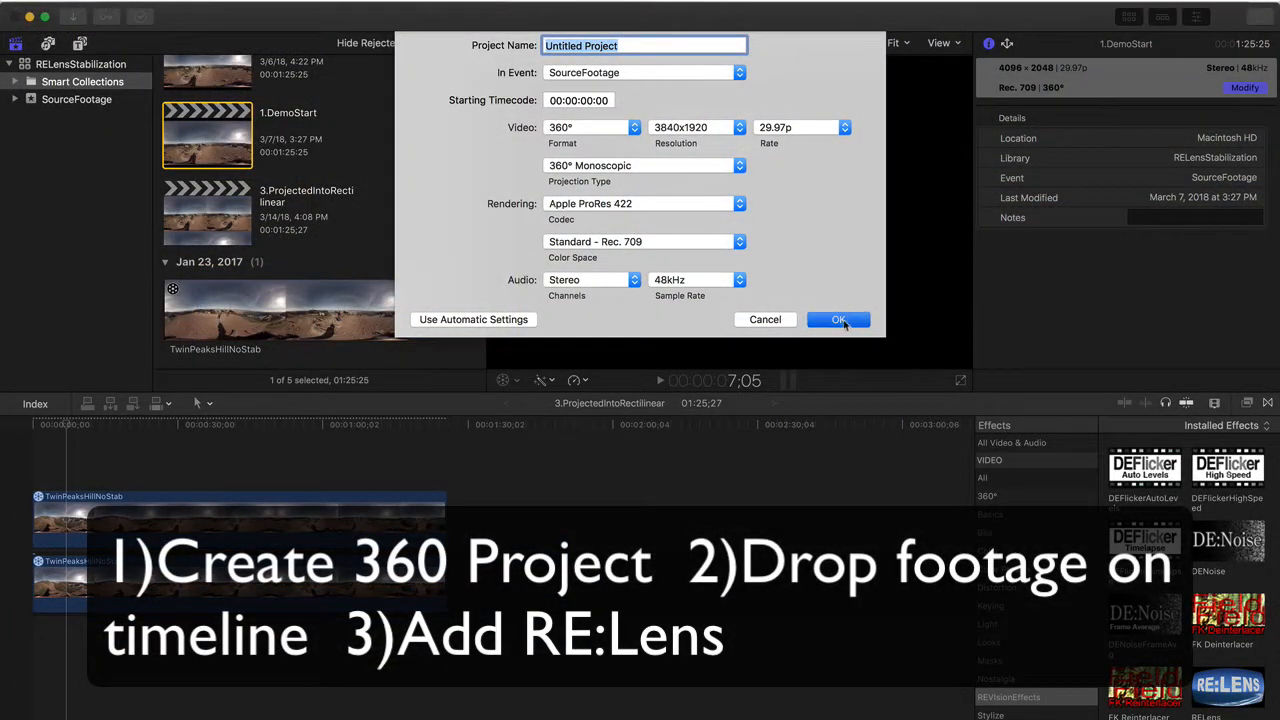
left_click(838, 320)
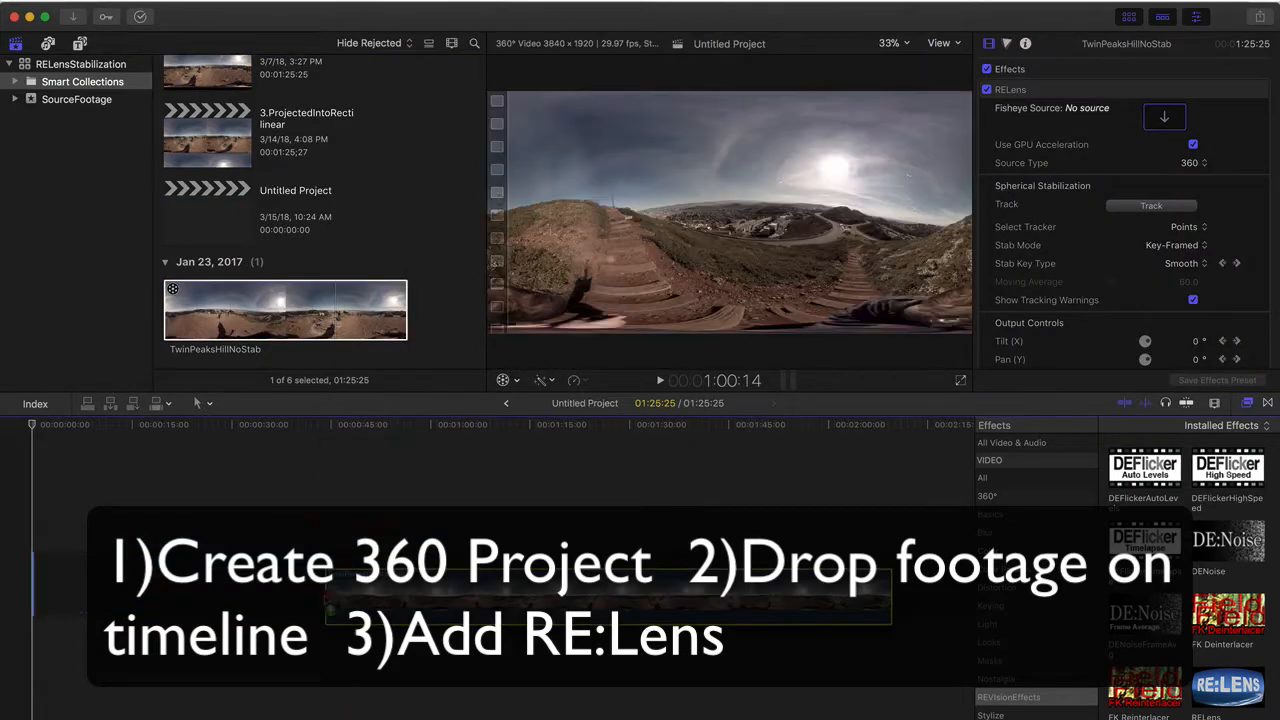
left_click_drag(1228, 684, 350, 582)
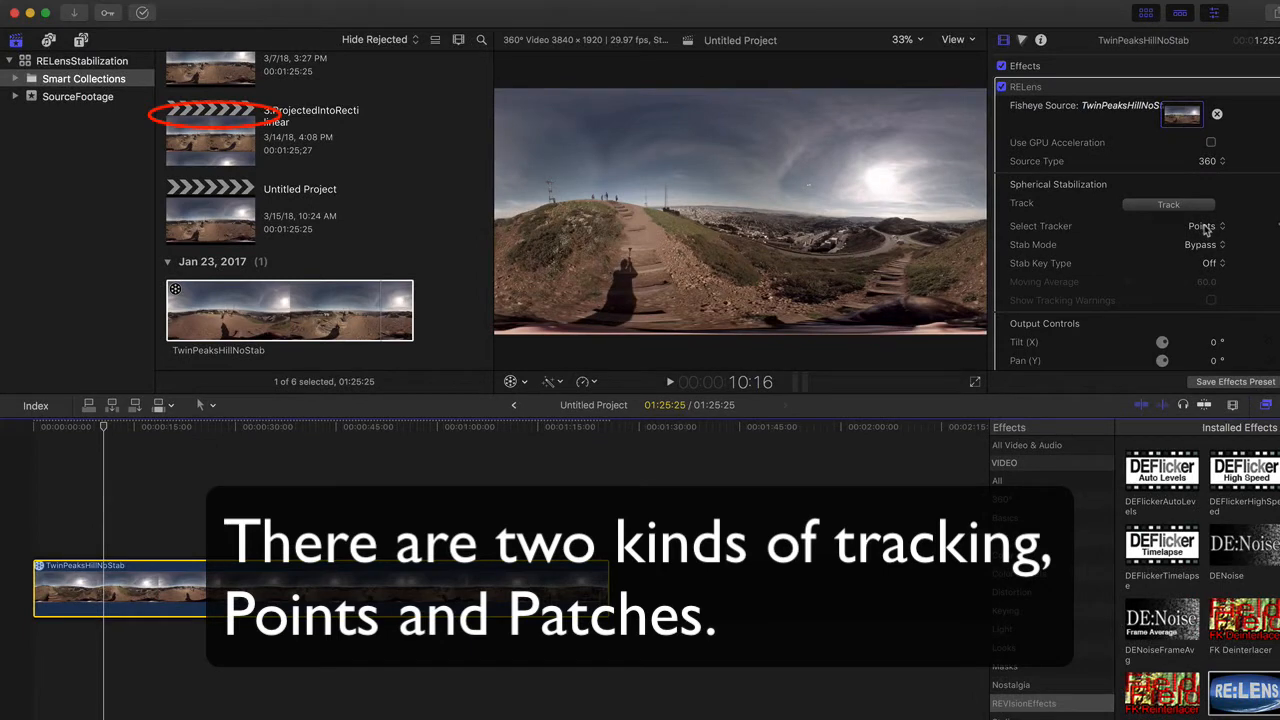
Set the RE:Lens Select Tracker to Patches and run tracking on the clip
left_click(1202, 224)
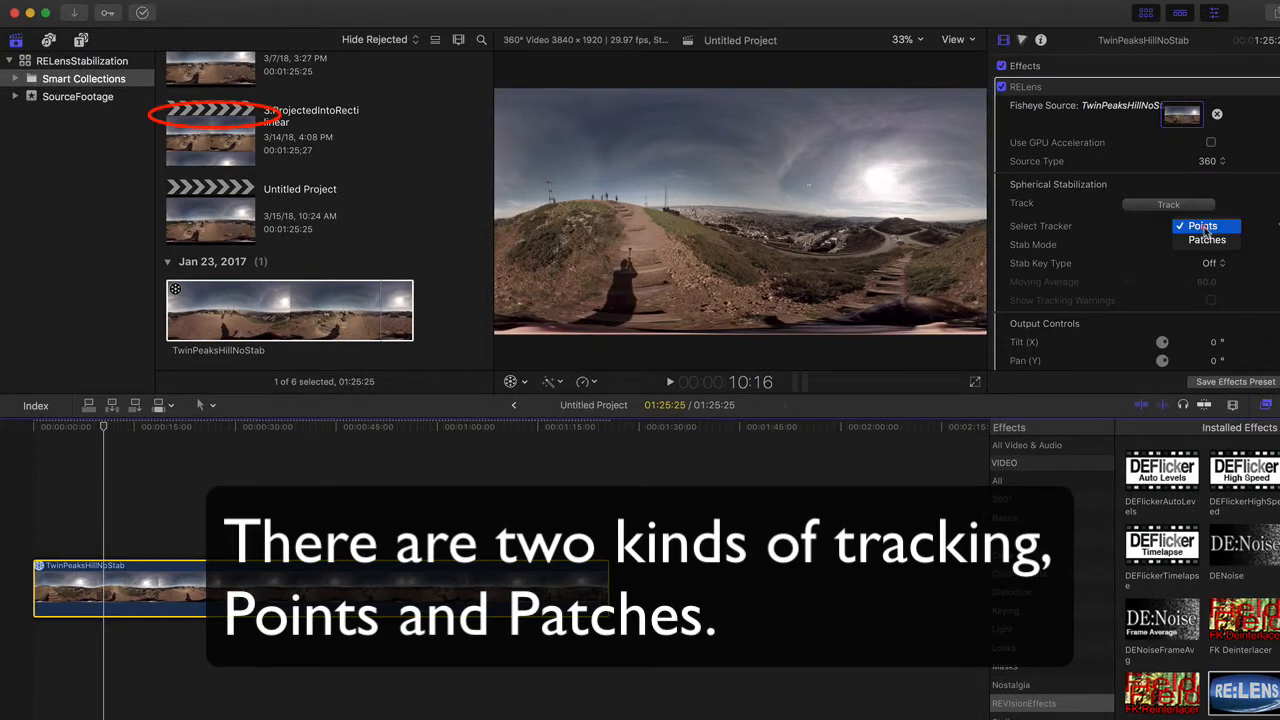
mouse_move(1204, 240)
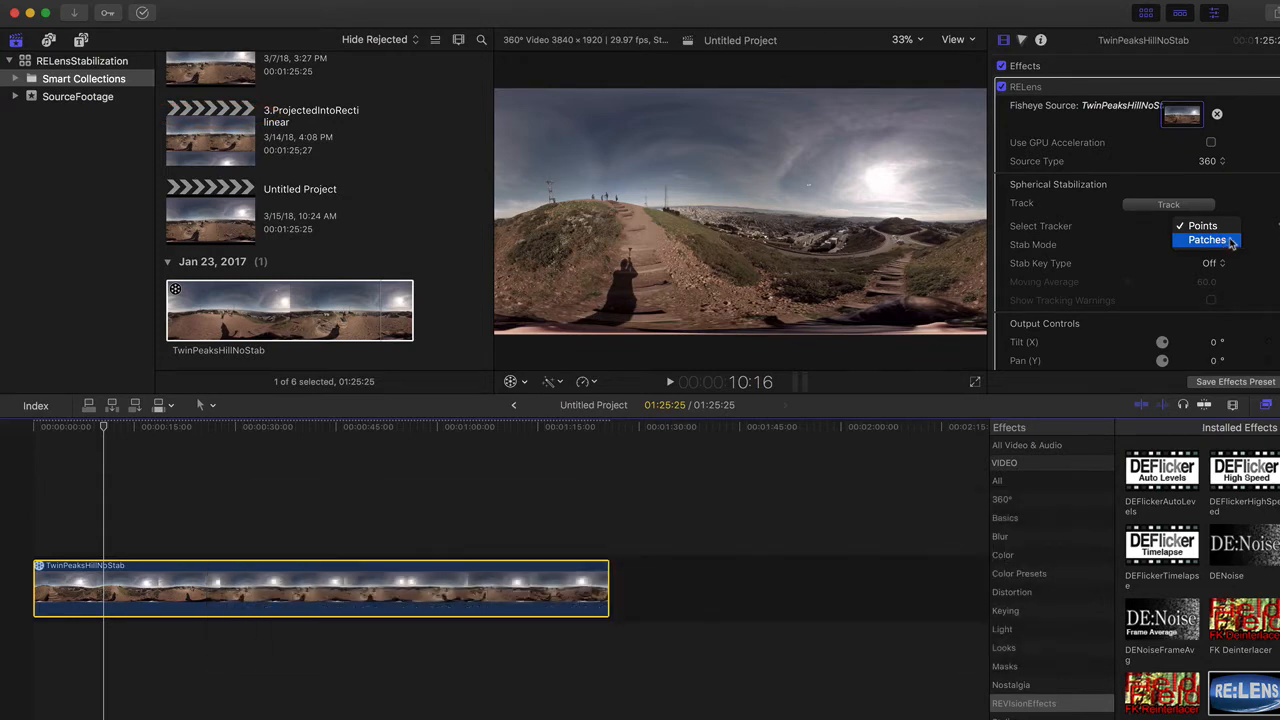
left_click(1208, 240)
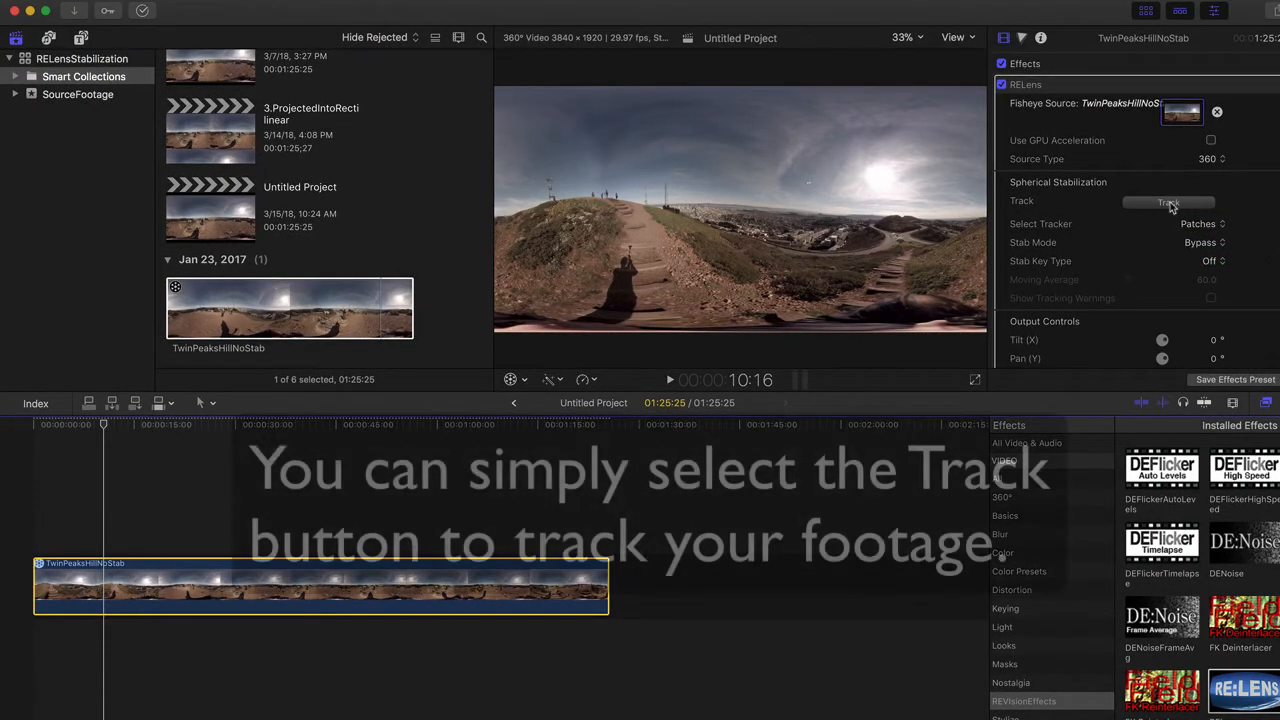
left_click(1166, 204)
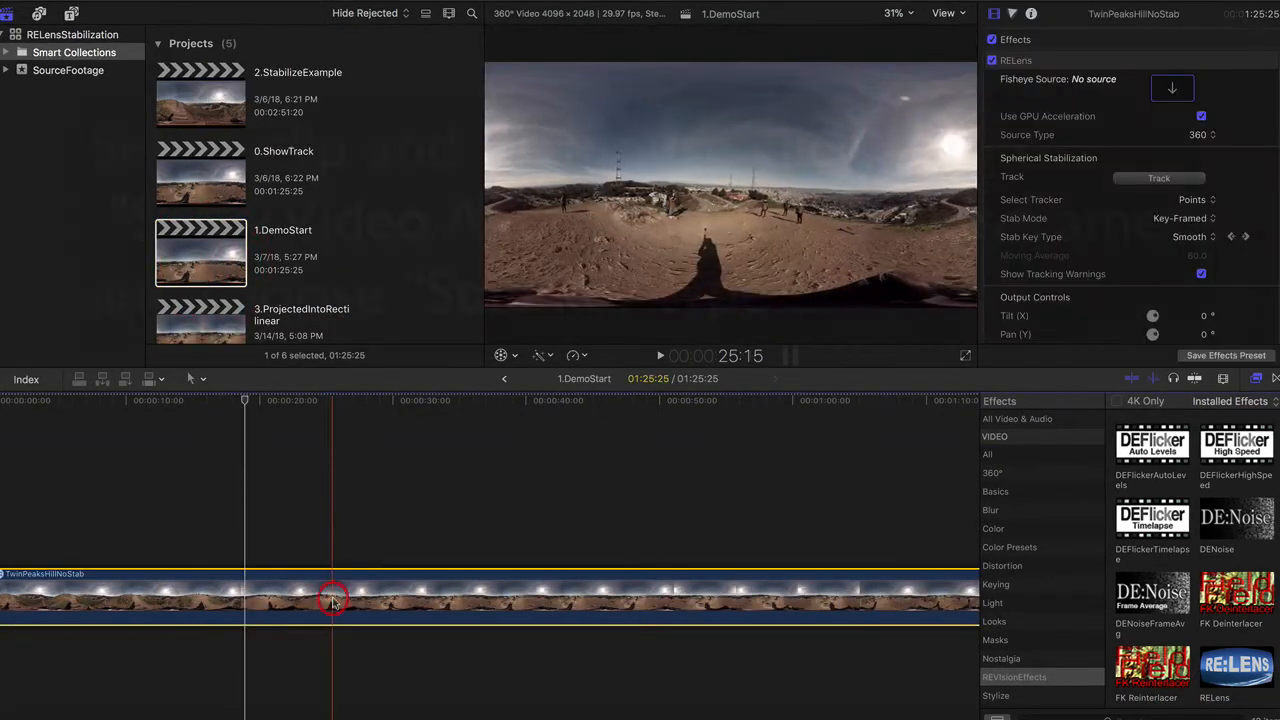
Show the clip's video animation and jump to the previous Stab Key Type keyframe
right_click(332, 600)
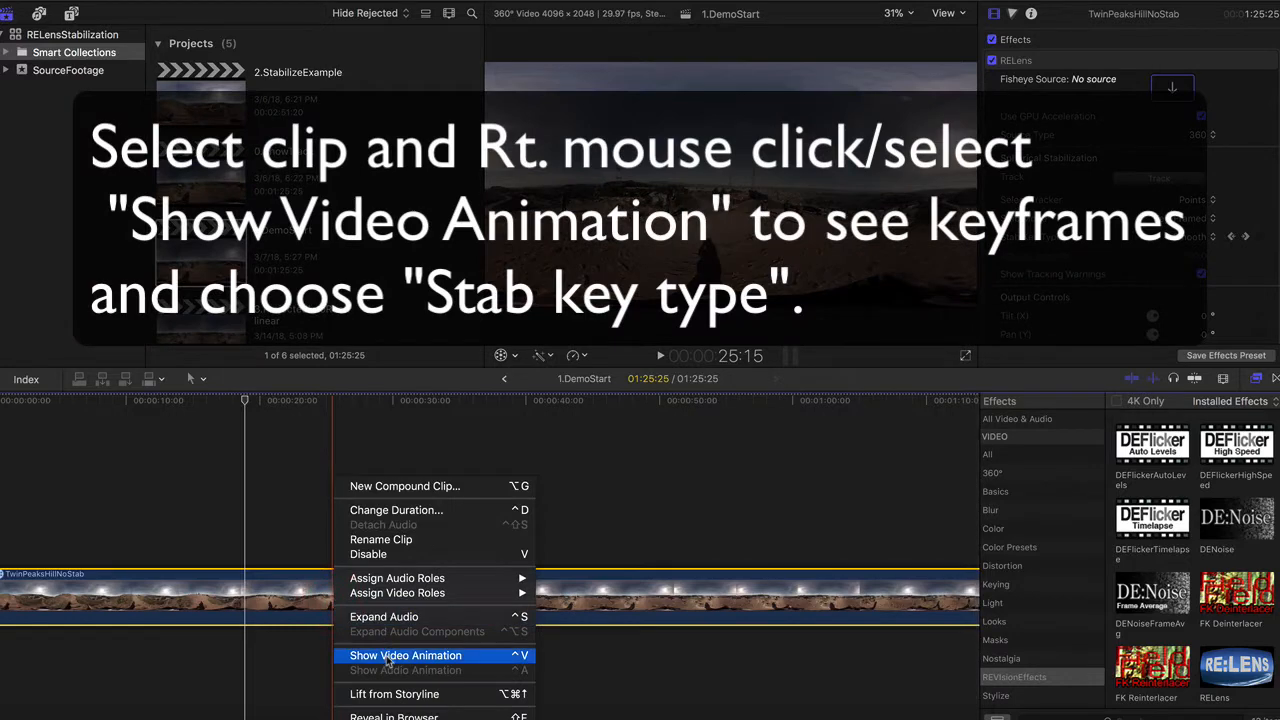
left_click(406, 656)
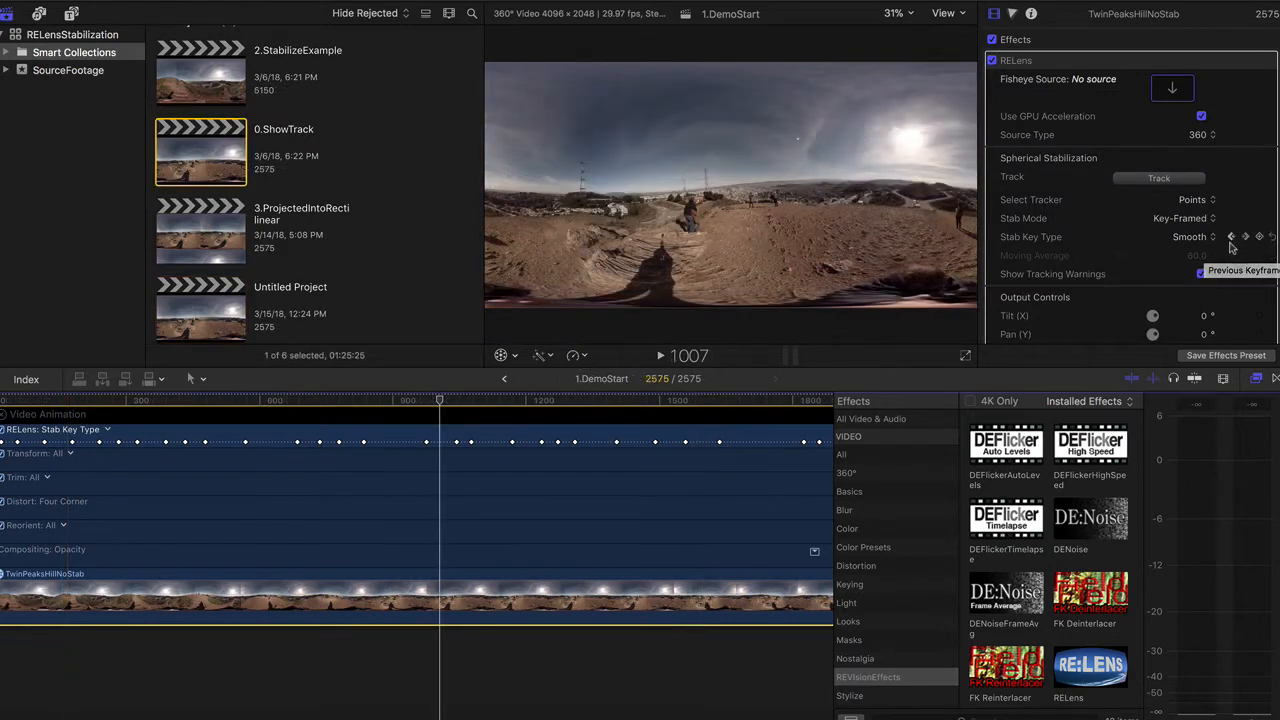
left_click(1232, 236)
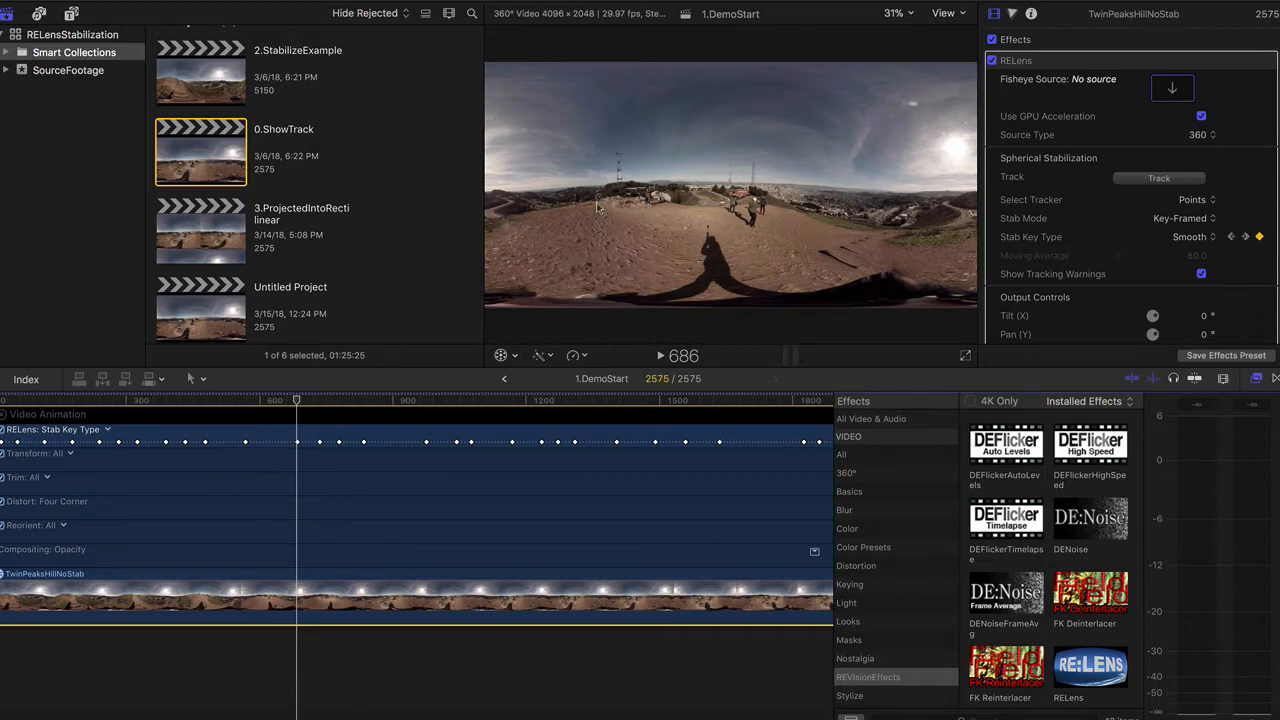
mouse_move(944, 204)
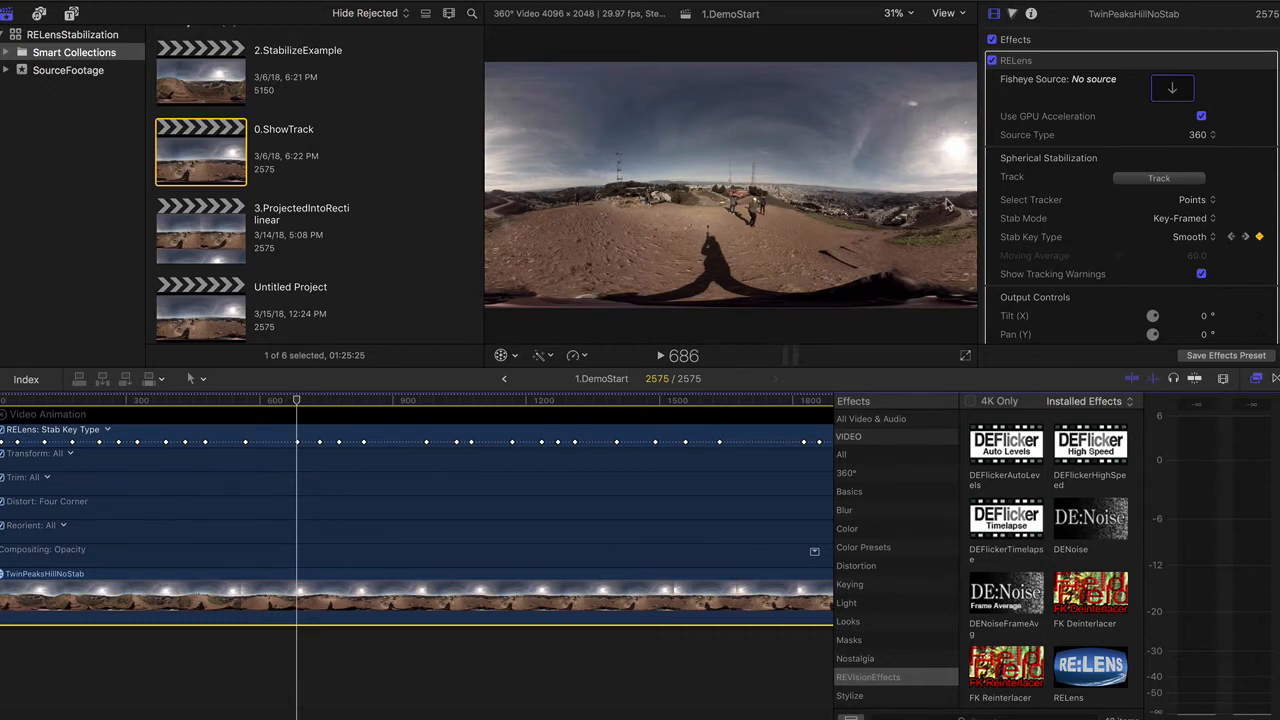
Step through neighbouring Stab Key Type keyframes in the inspector with Stab Mode on Bypass
scroll("down", 3)
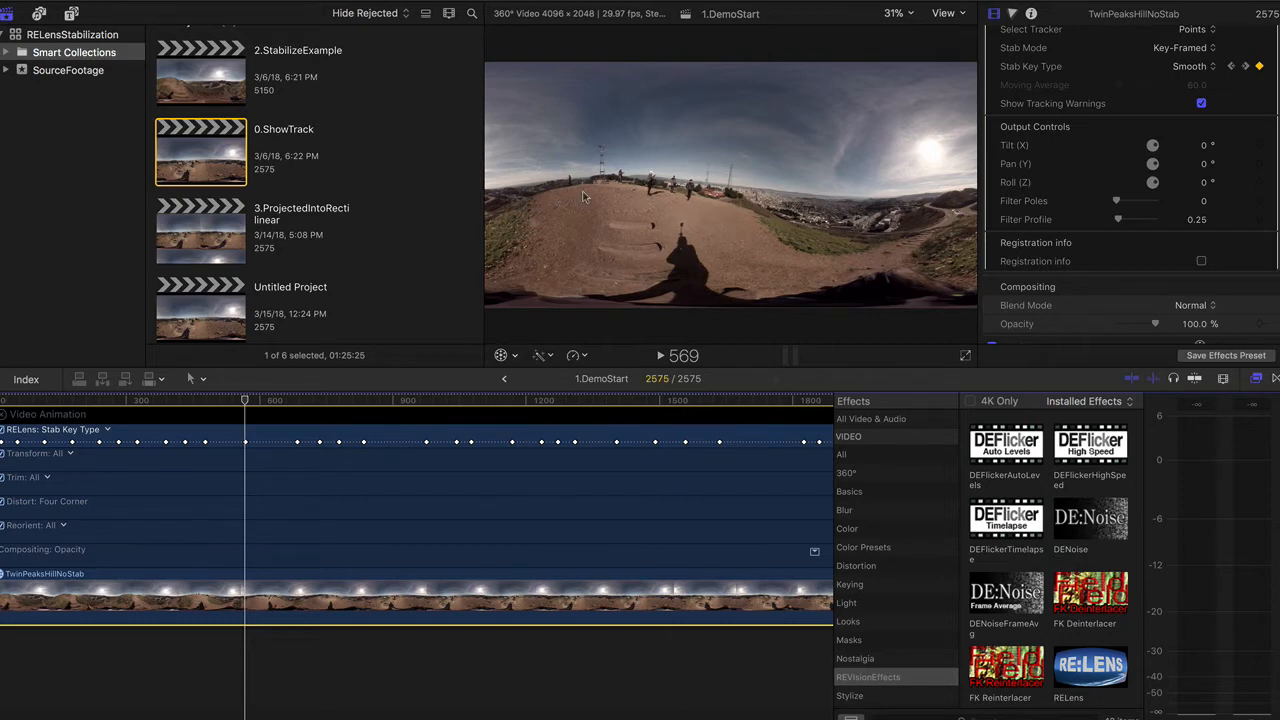
mouse_move(998, 158)
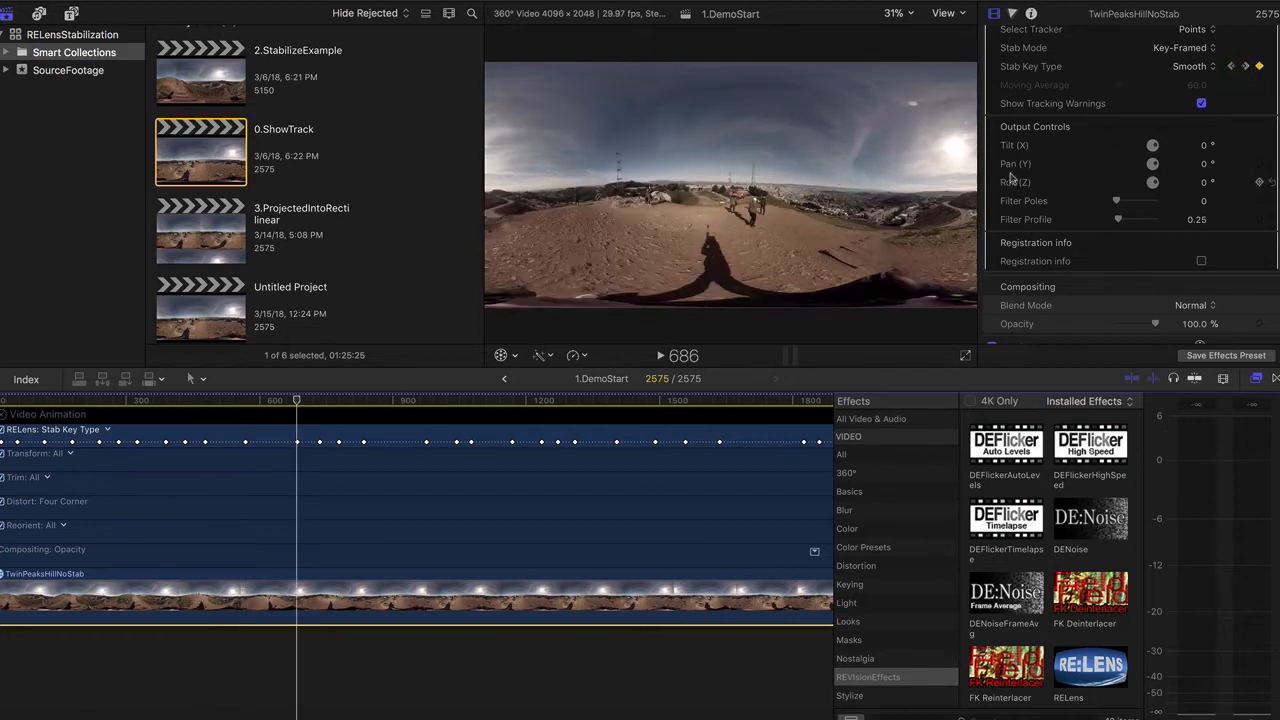
mouse_move(1228, 66)
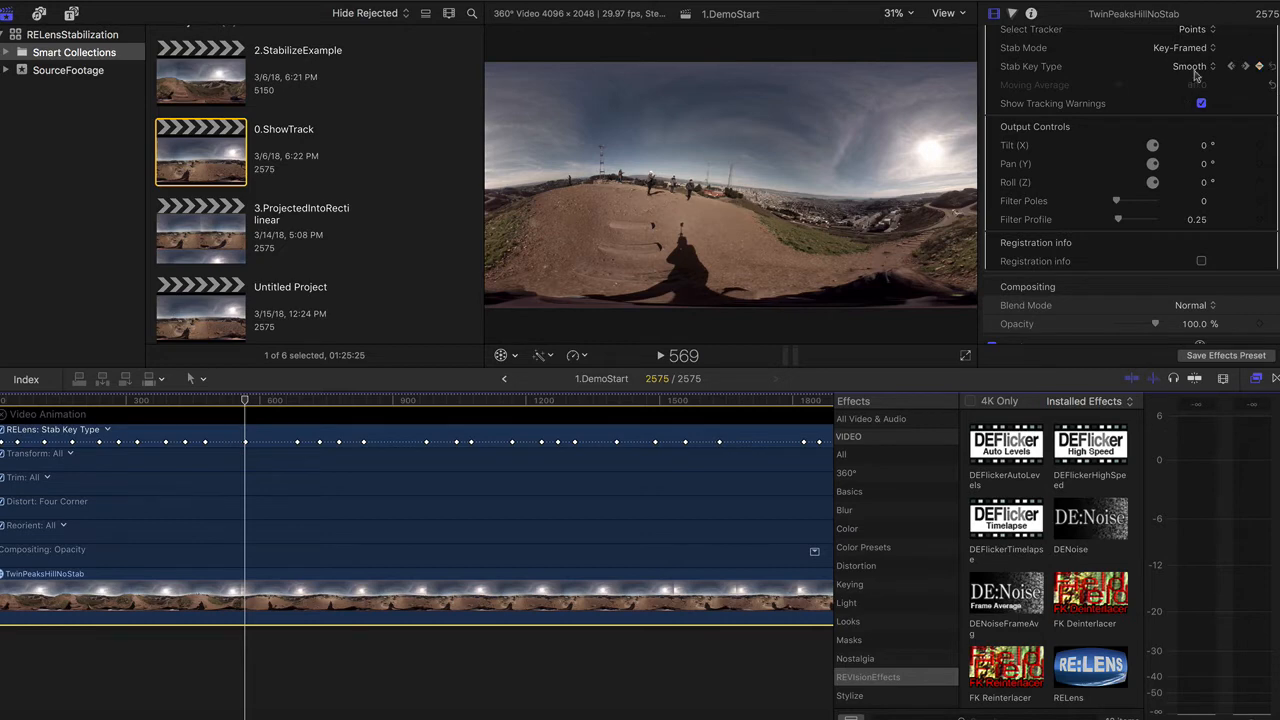
left_click(1184, 48)
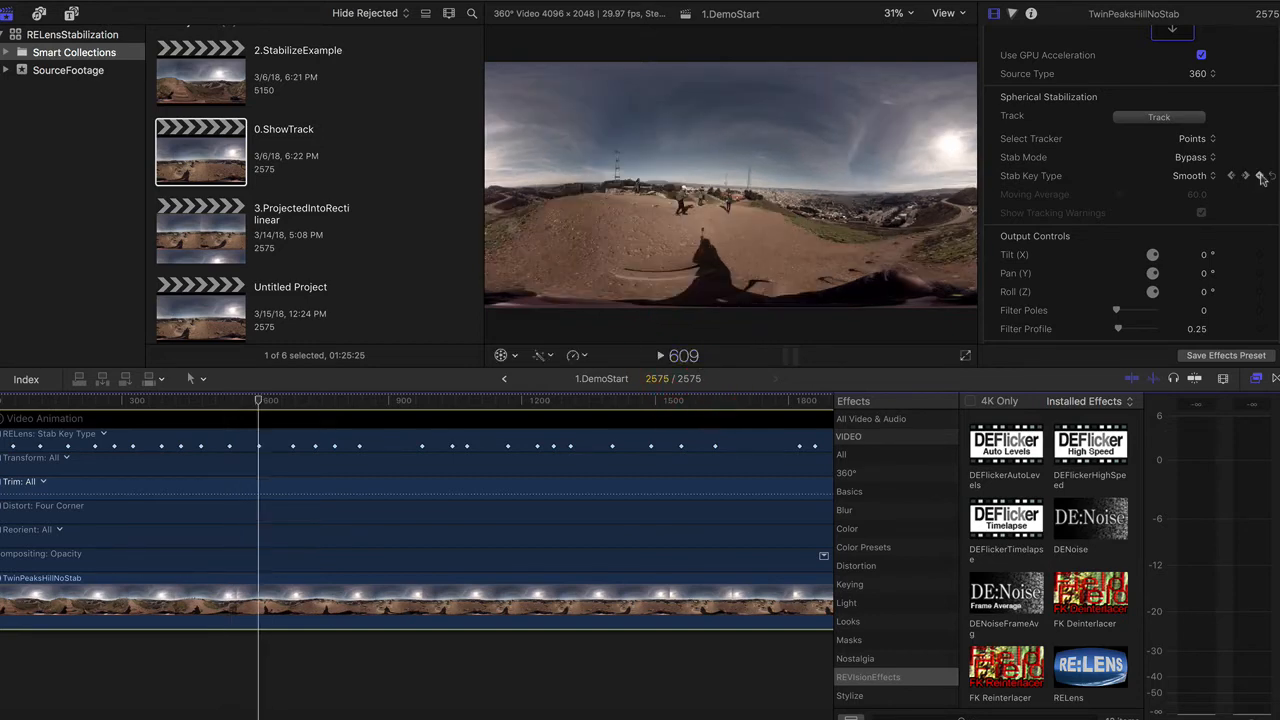
Add a Stab Key Type keyframe at the current frame and set Stab Mode to Key-Framed
left_click(1192, 156)
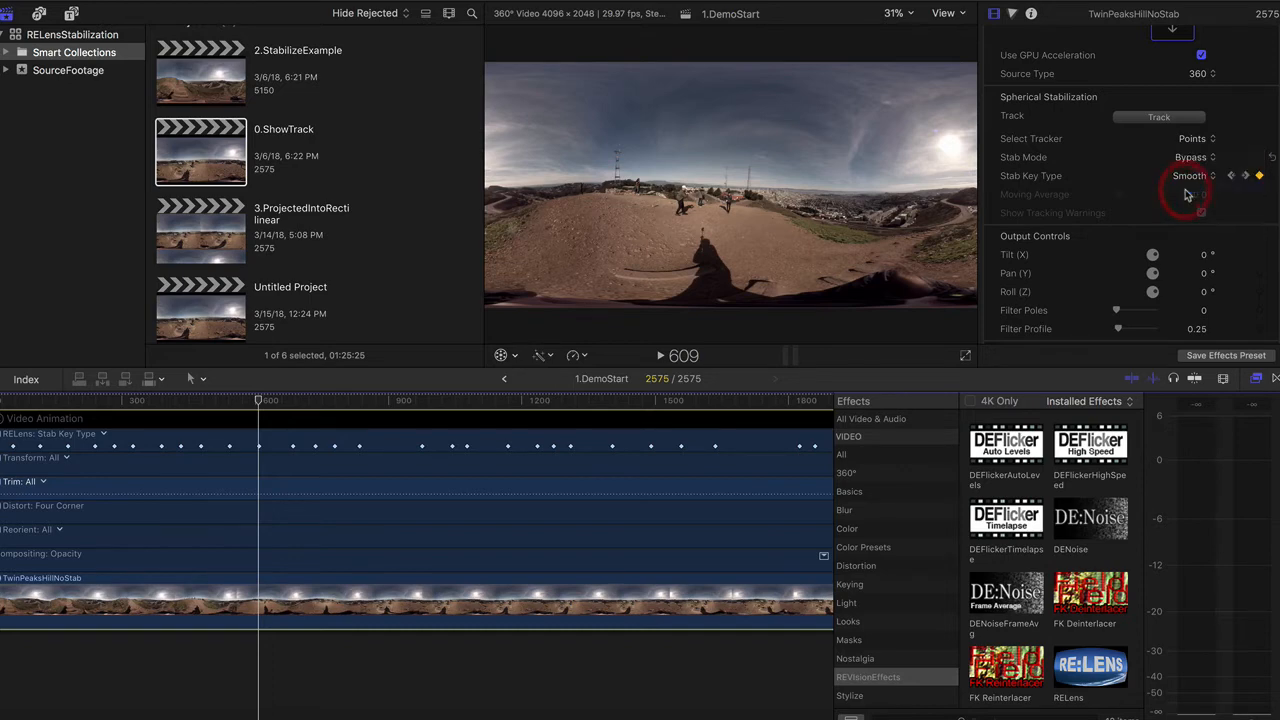
left_click(1190, 156)
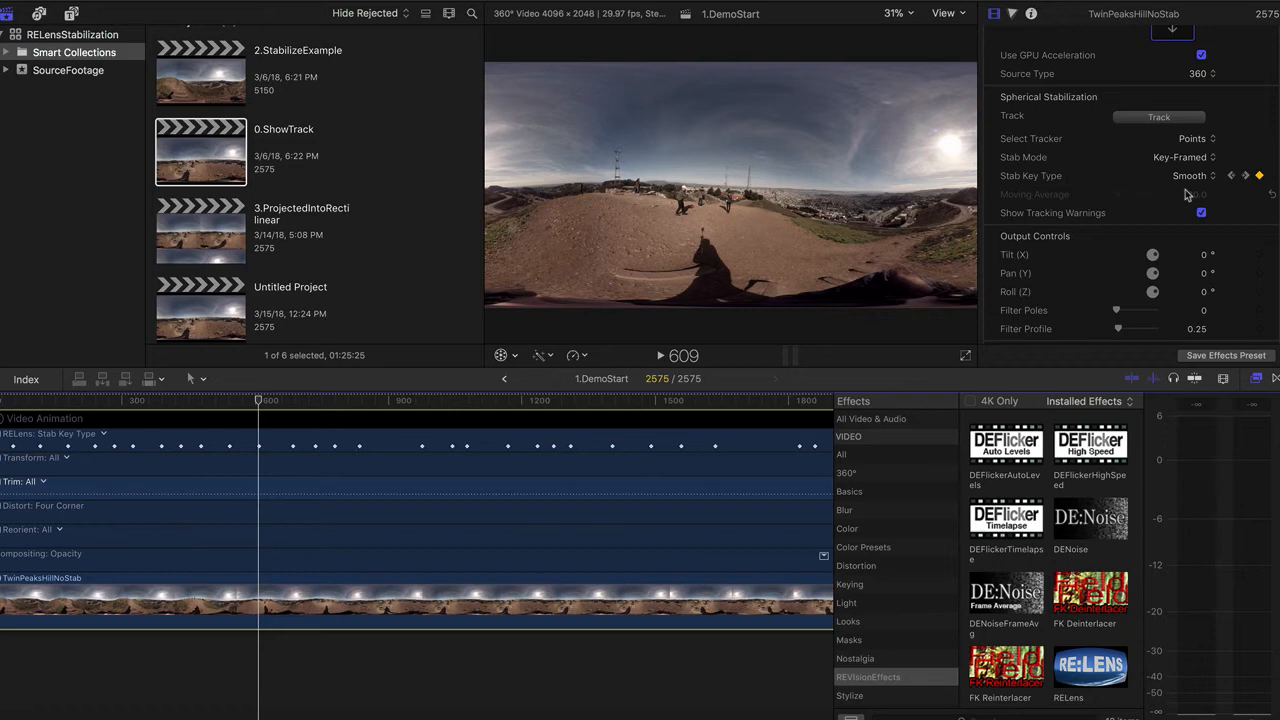
left_click(1182, 156)
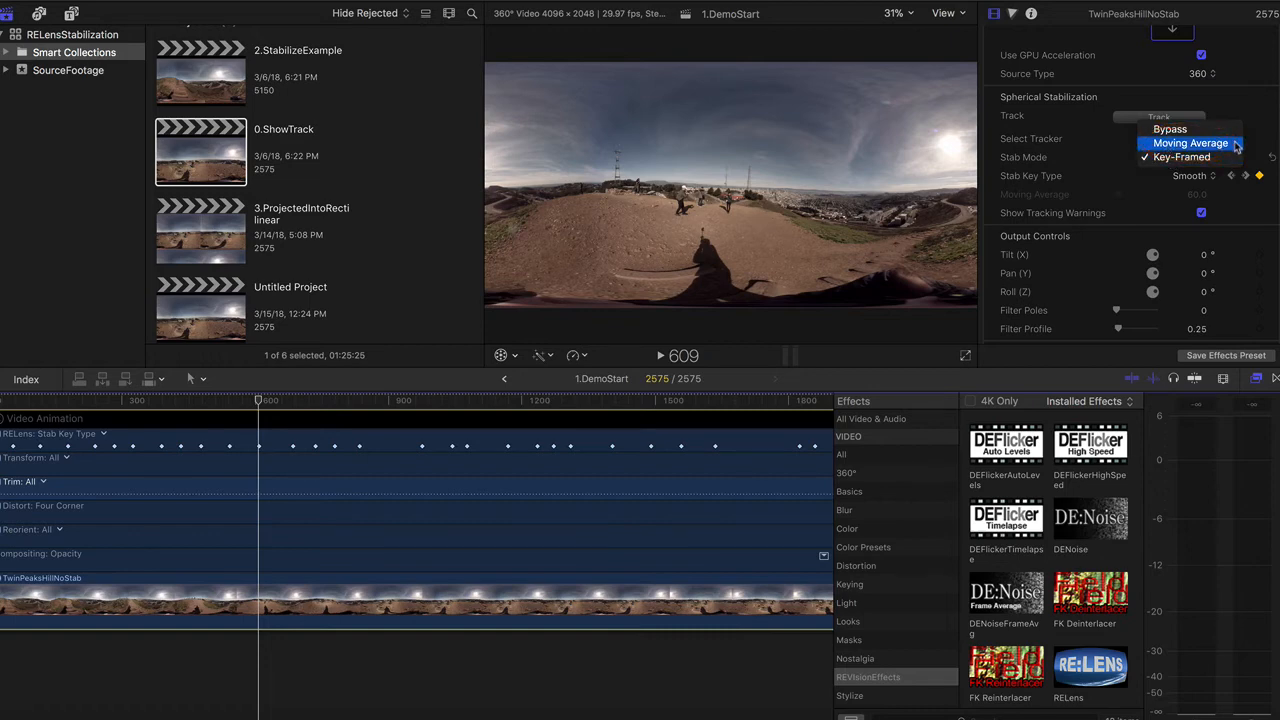
Try Moving Average smoothing twice, then leave Stab Mode on Key-Framed with Smooth key type
left_click(1188, 144)
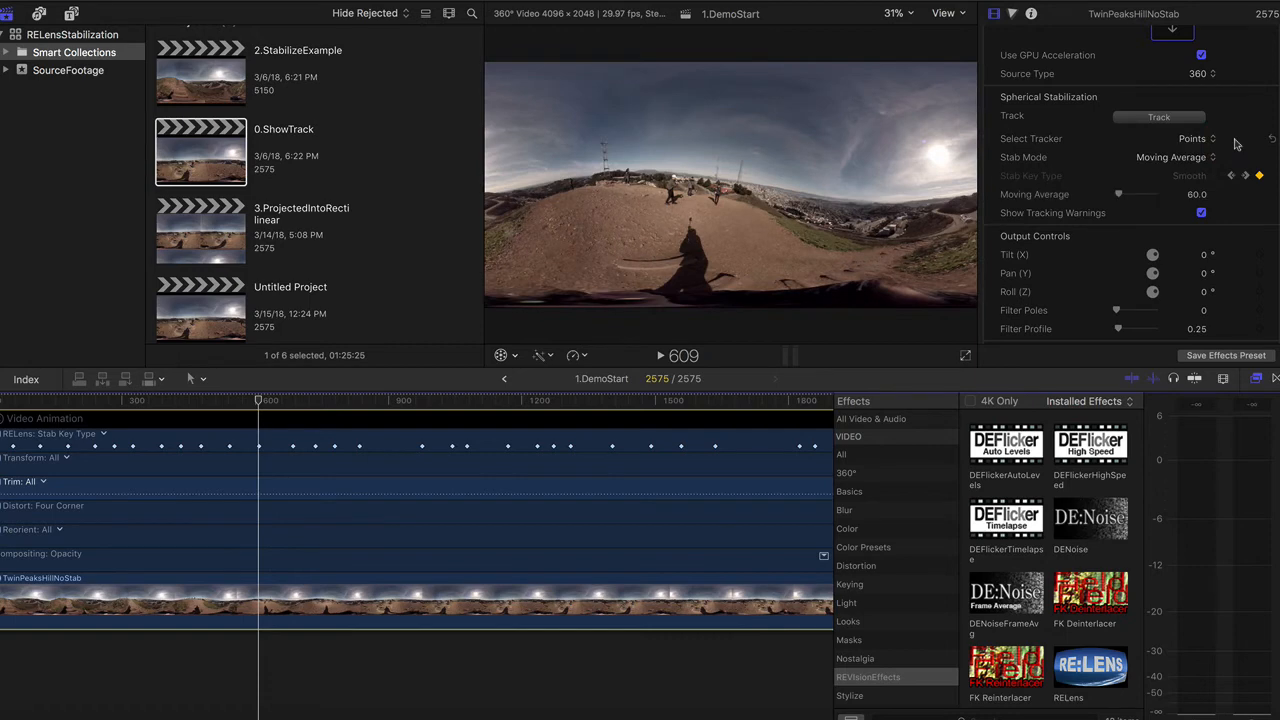
mouse_move(1152, 200)
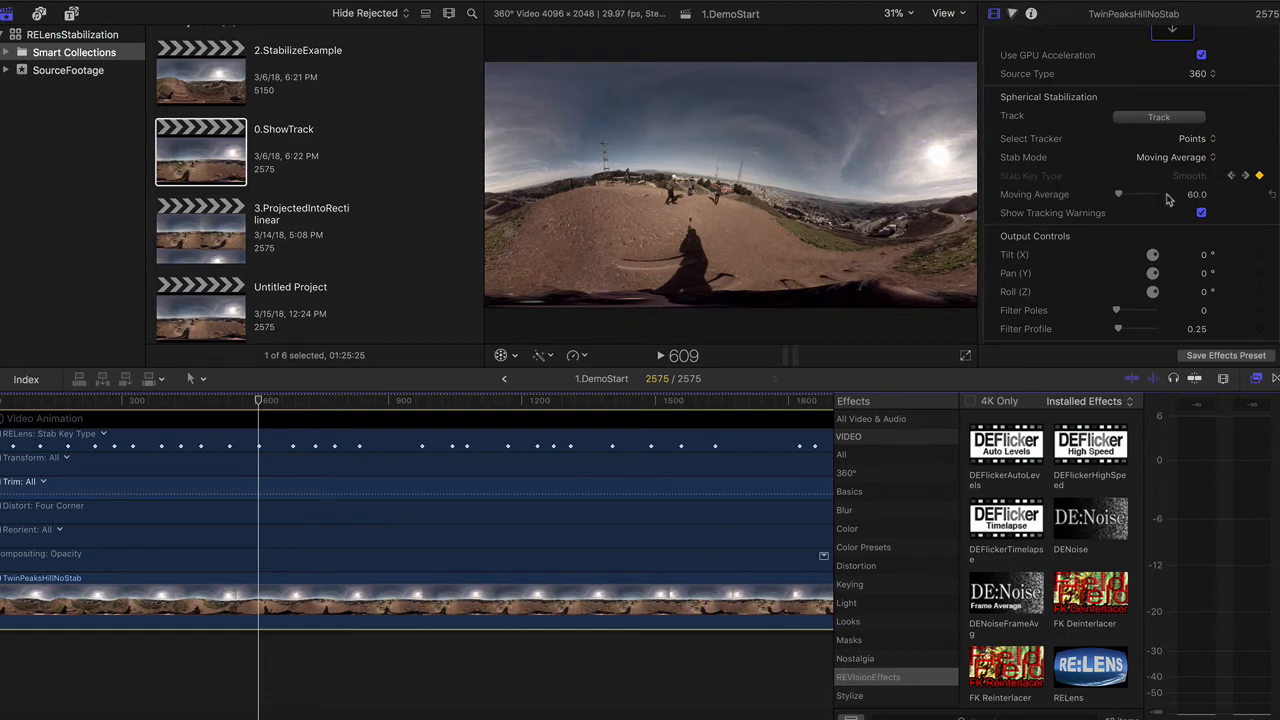
mouse_move(1218, 198)
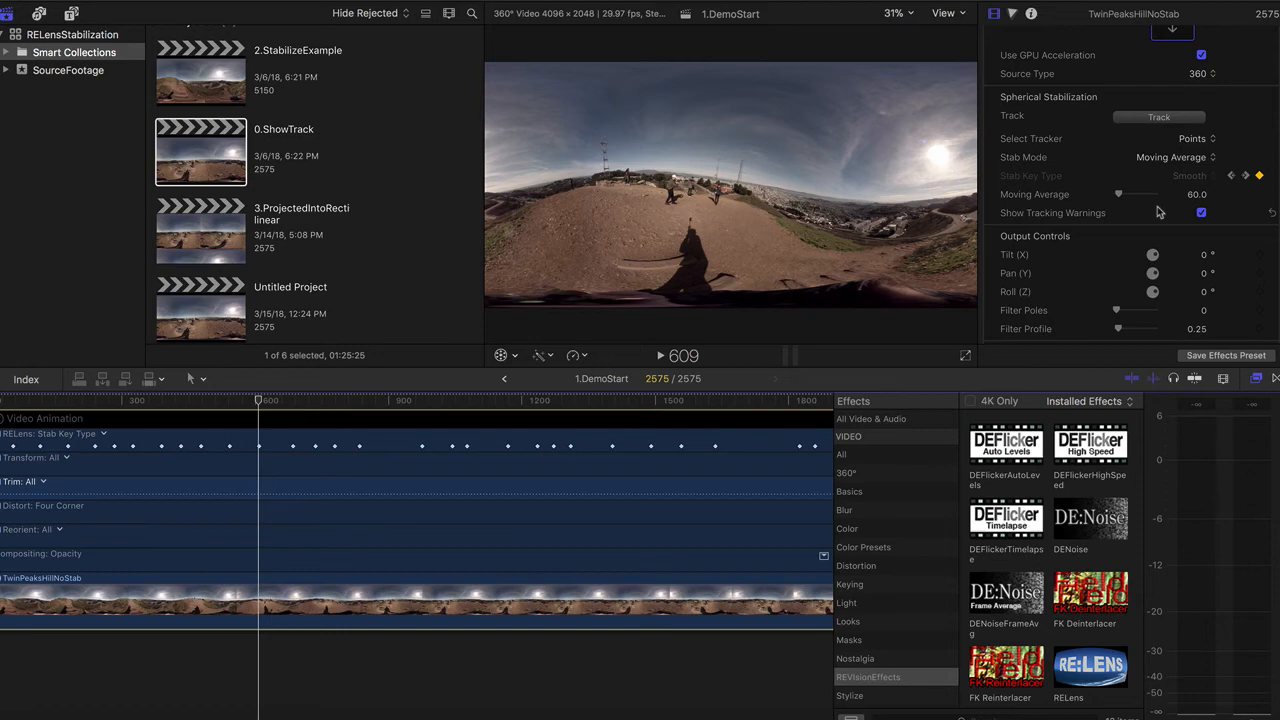
left_click(1172, 156)
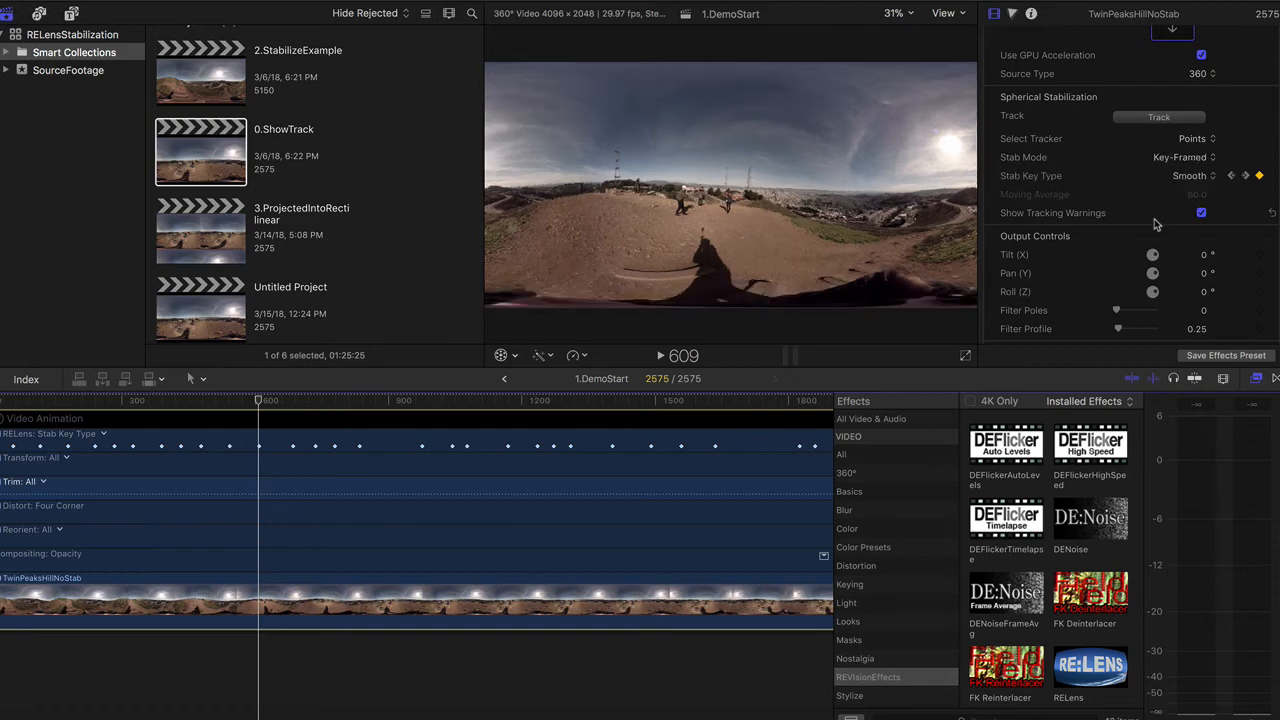
mouse_move(1064, 232)
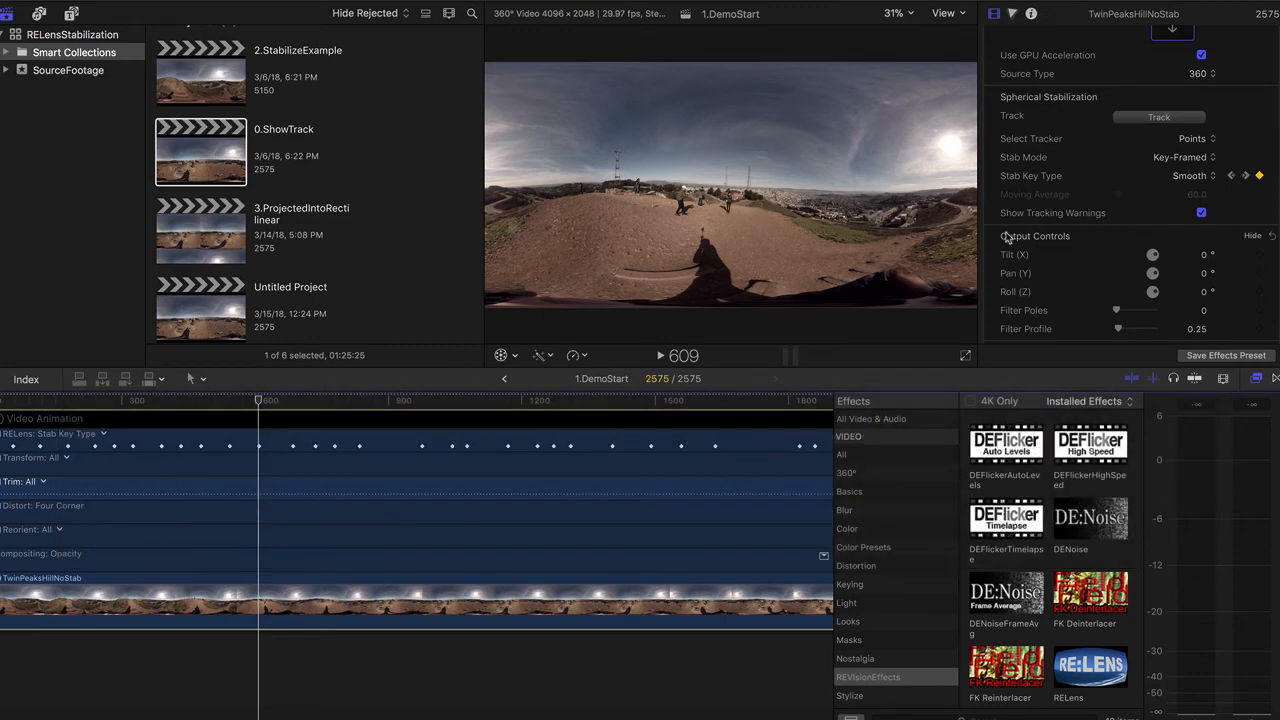
left_click(1180, 156)
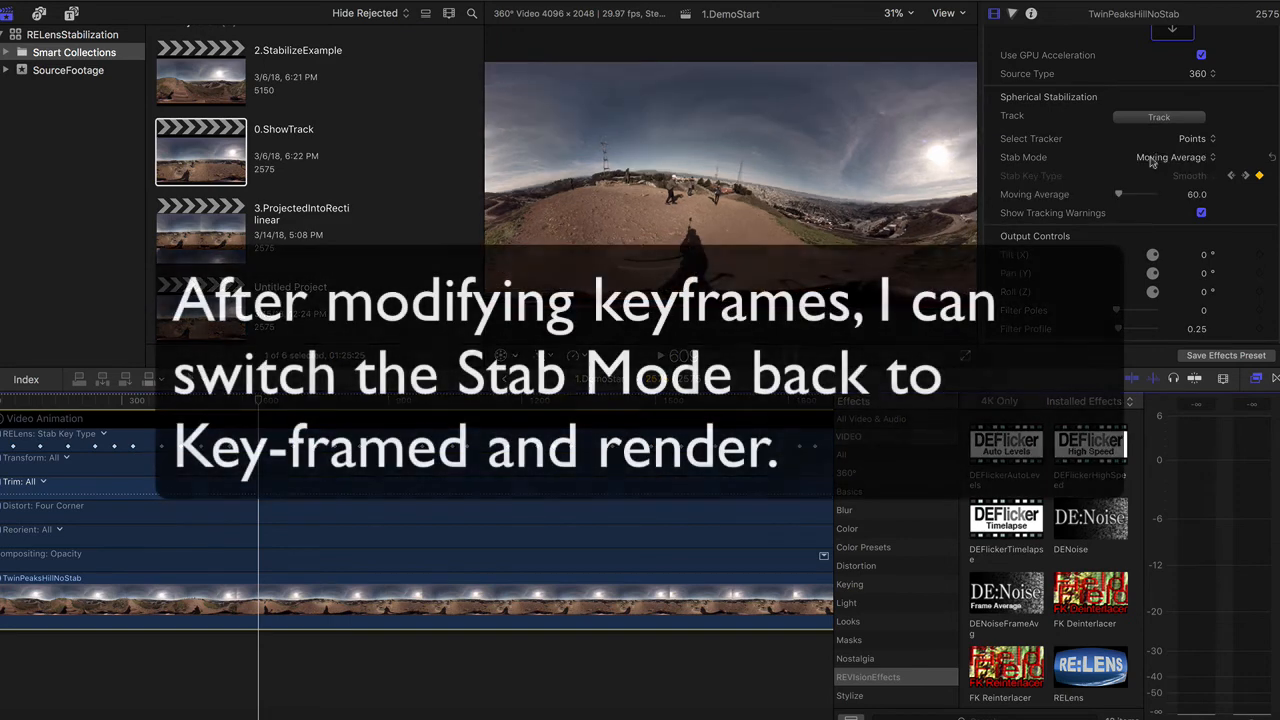
left_click(1170, 156)
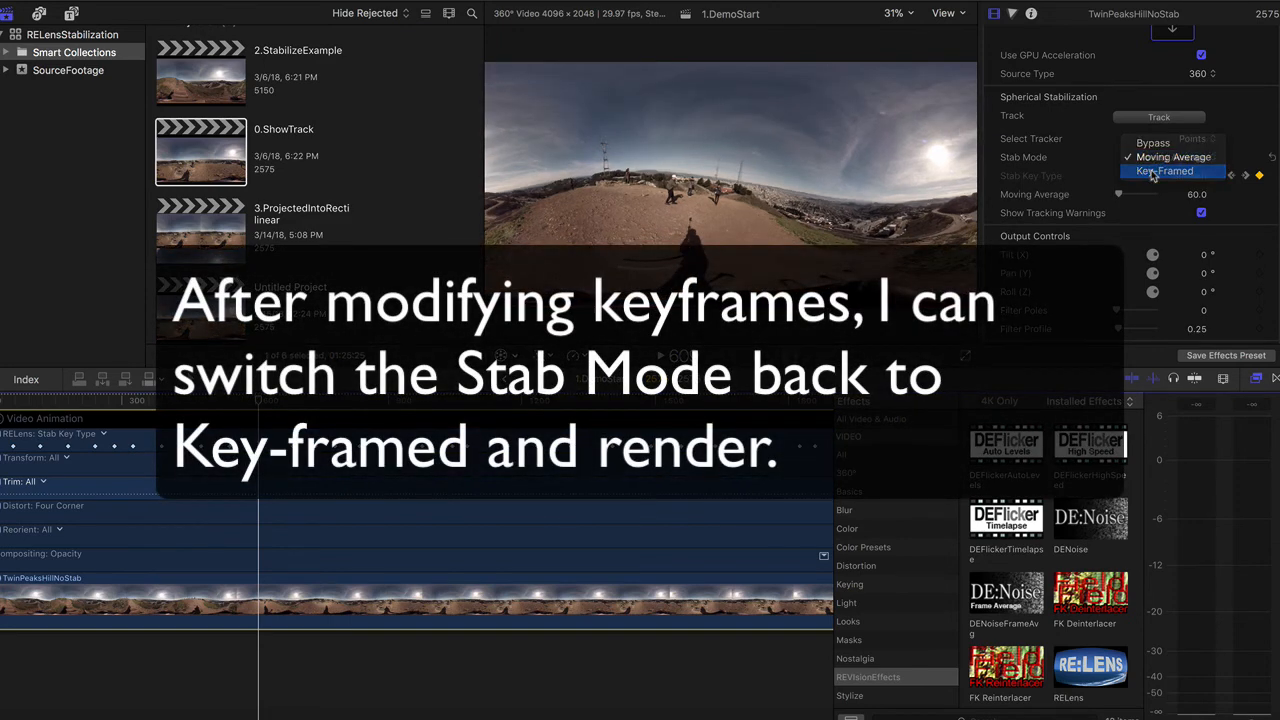
left_click(1170, 172)
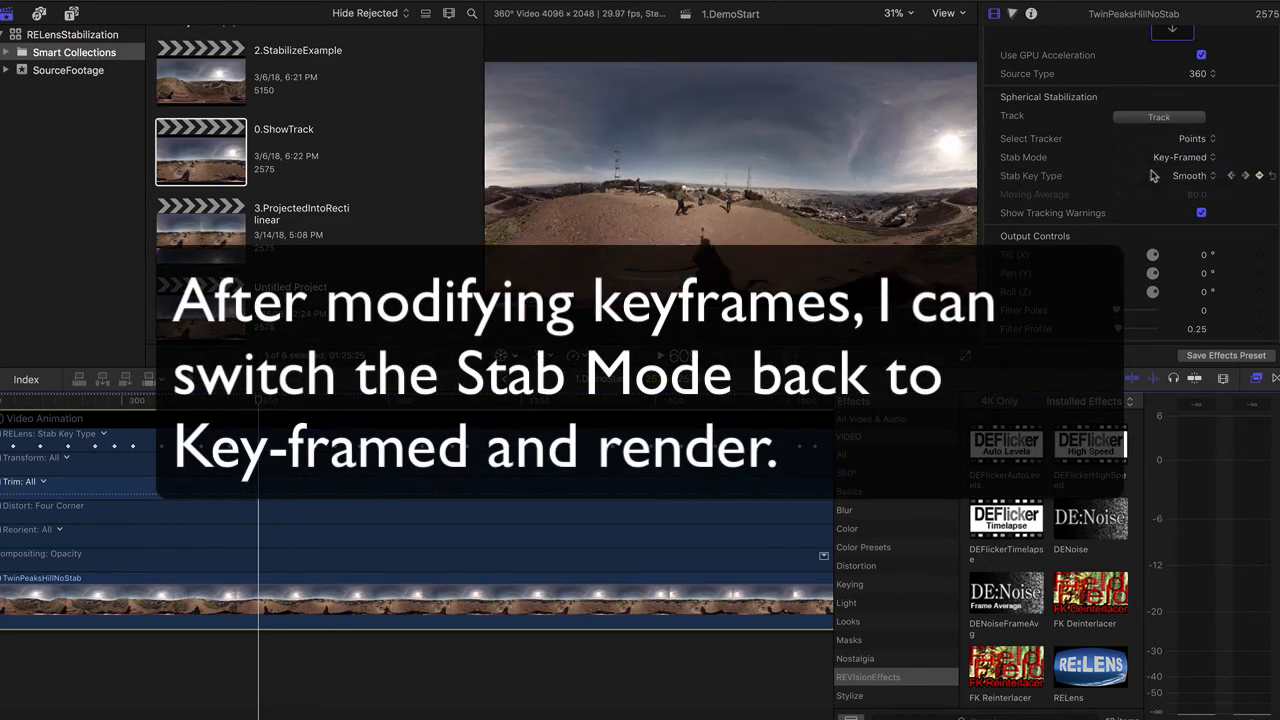